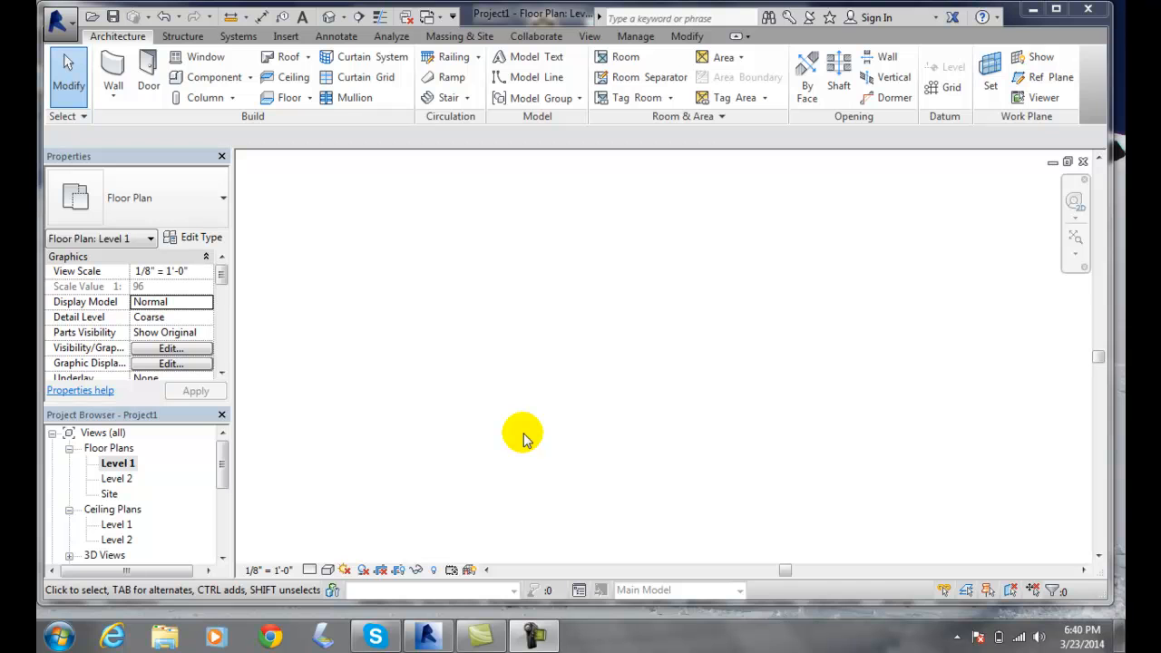
mouse_move(472, 410)
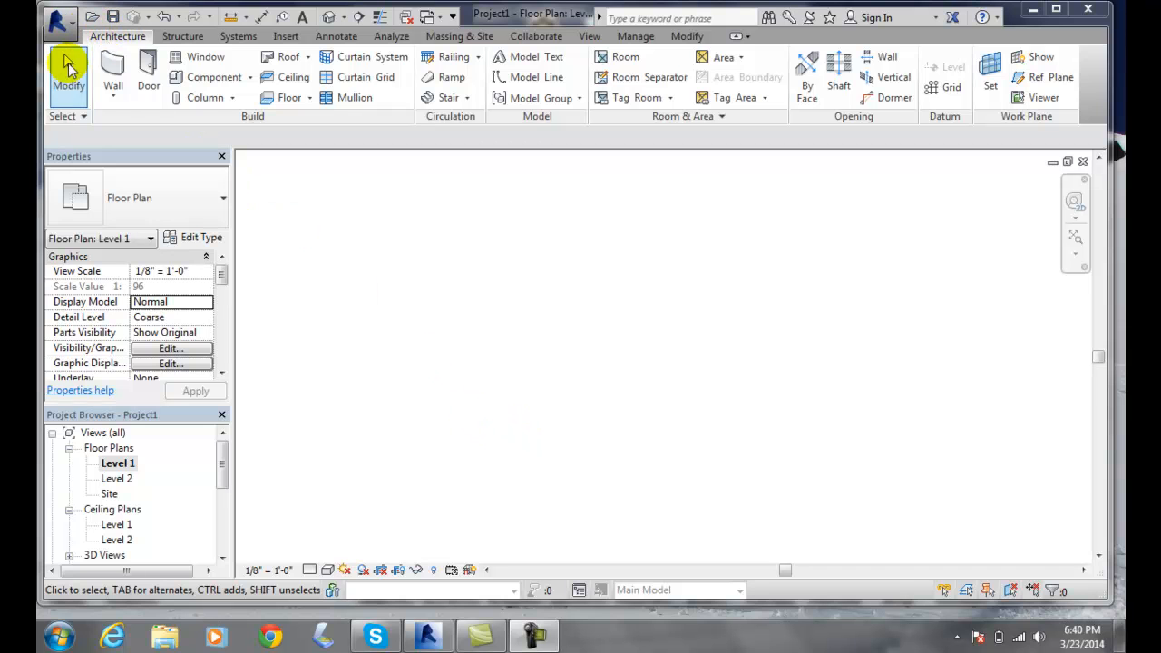
mouse_move(461, 124)
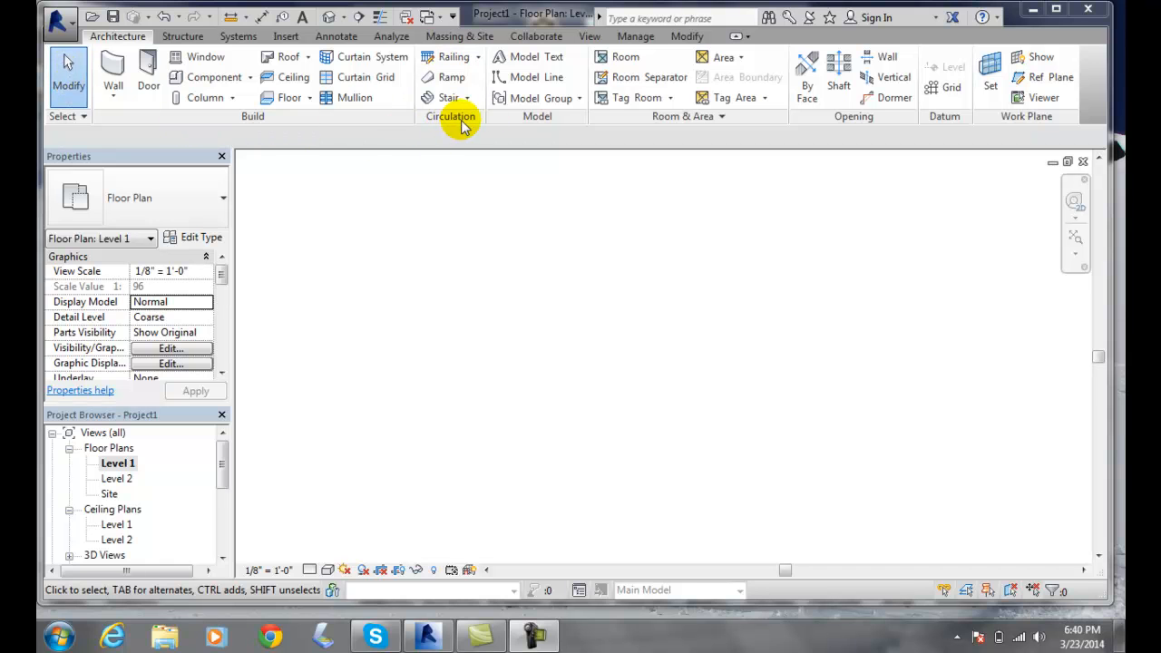
- Begin a Stair by Component from the Architecture Circulation panel, Level 1 to Level 2
left_click(461, 98)
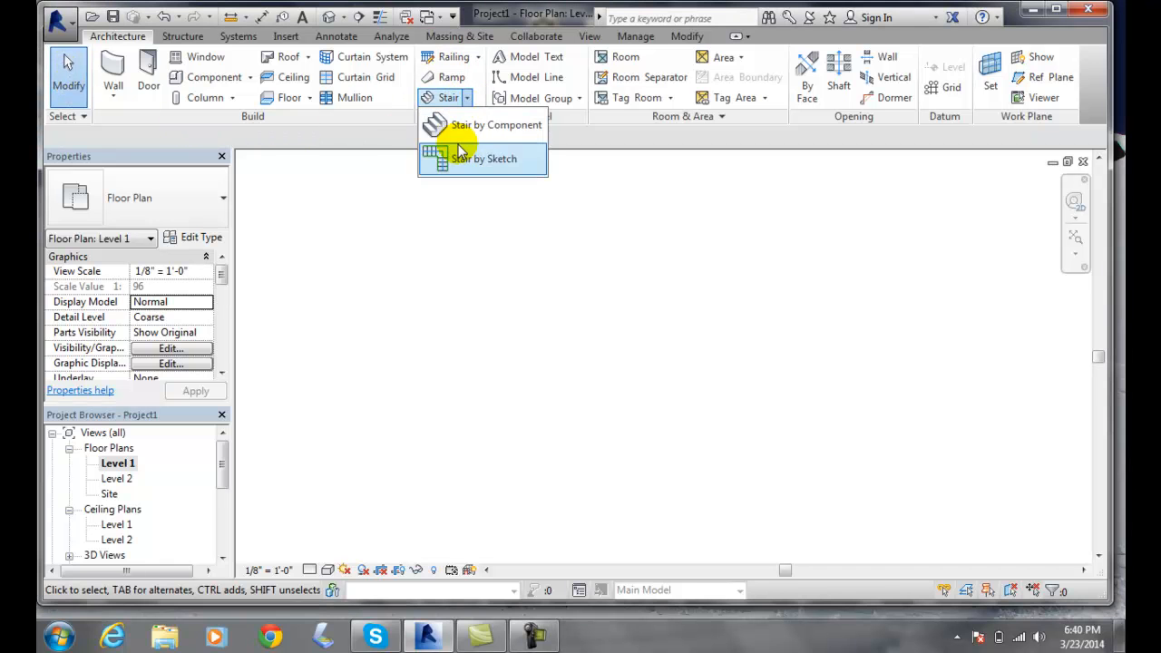
mouse_move(483, 123)
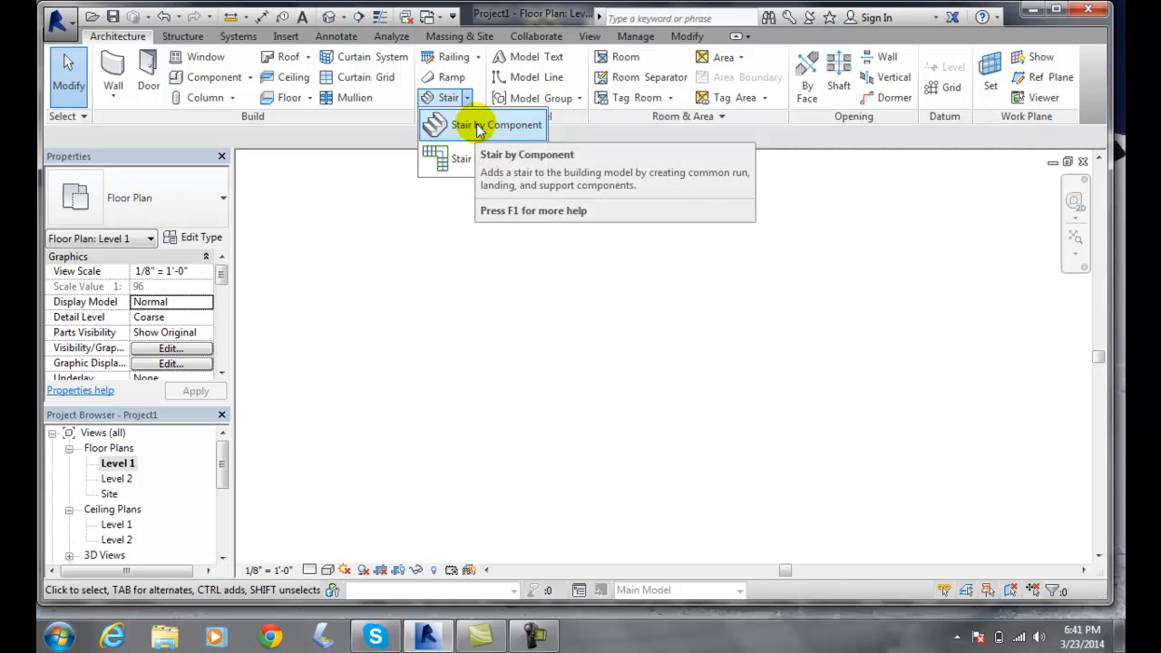
left_click(483, 124)
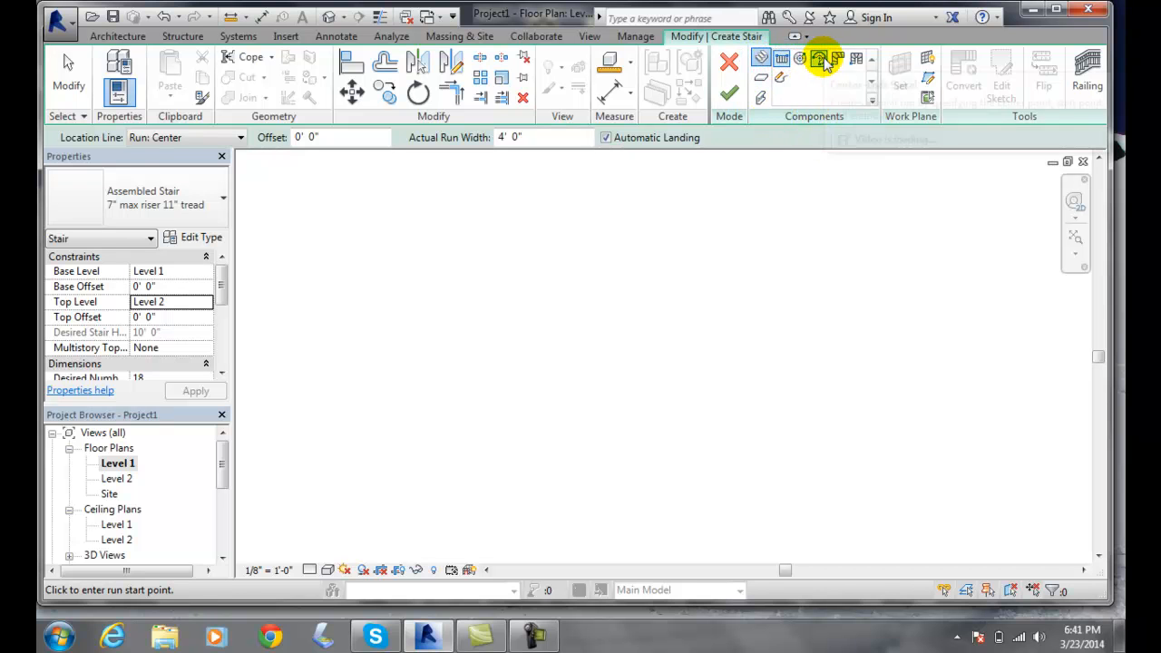
mouse_move(834, 60)
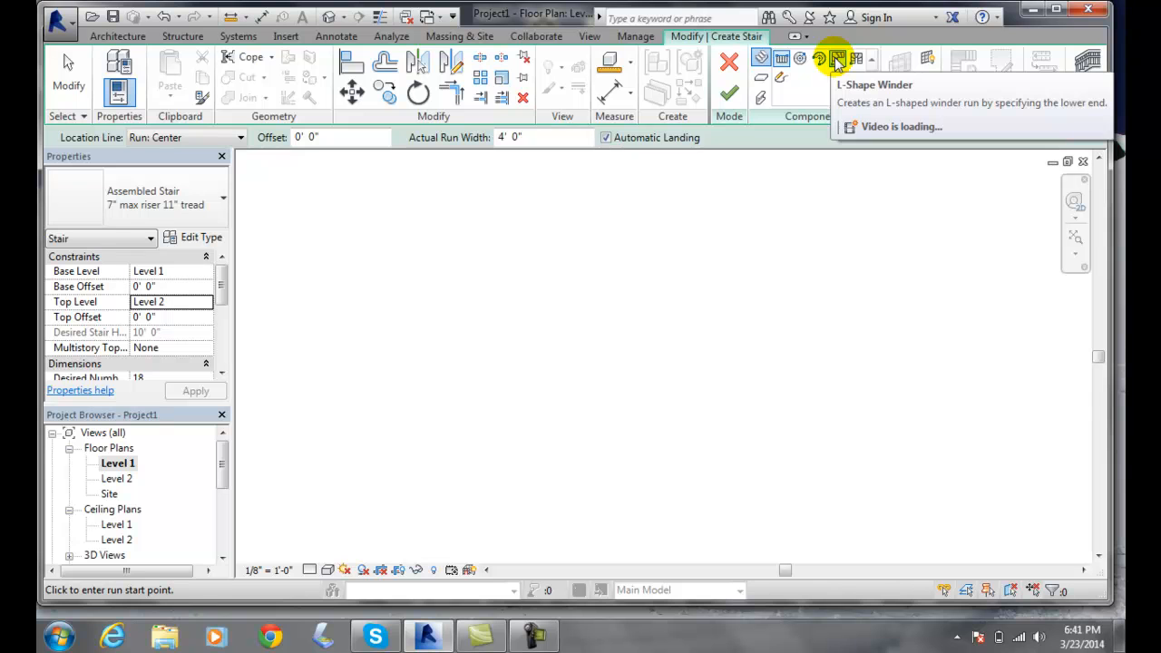
mouse_move(835, 58)
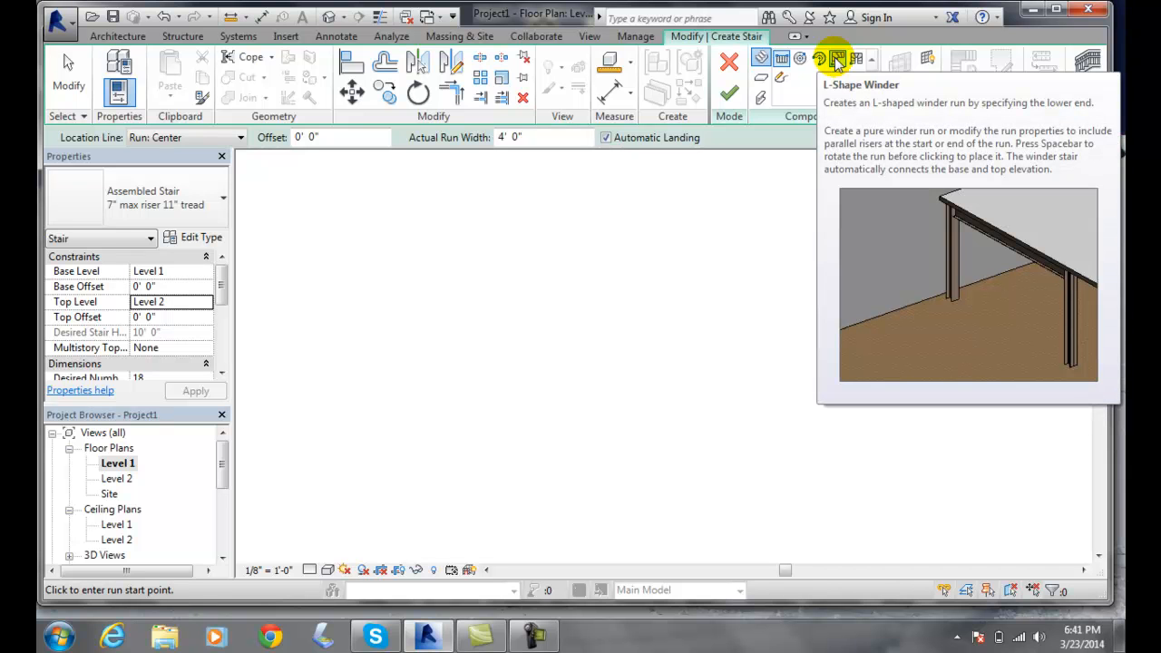
mouse_move(834, 58)
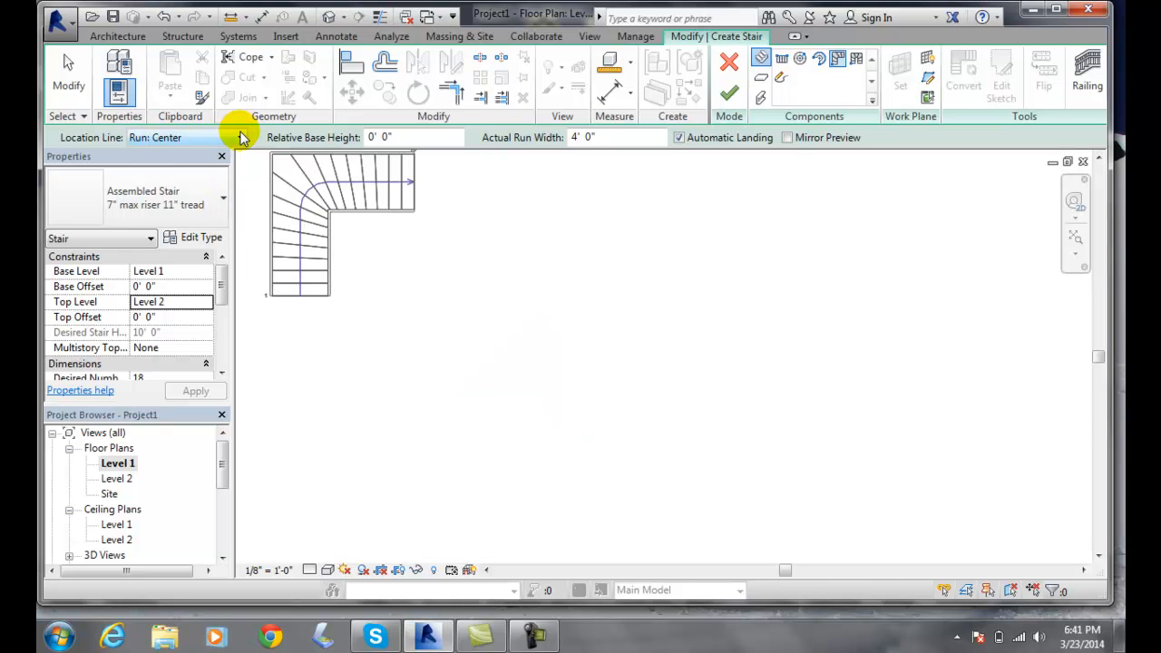
- Keep Location Line at Run: Center and set Actual Run Width to 4' 0"
left_click(240, 138)
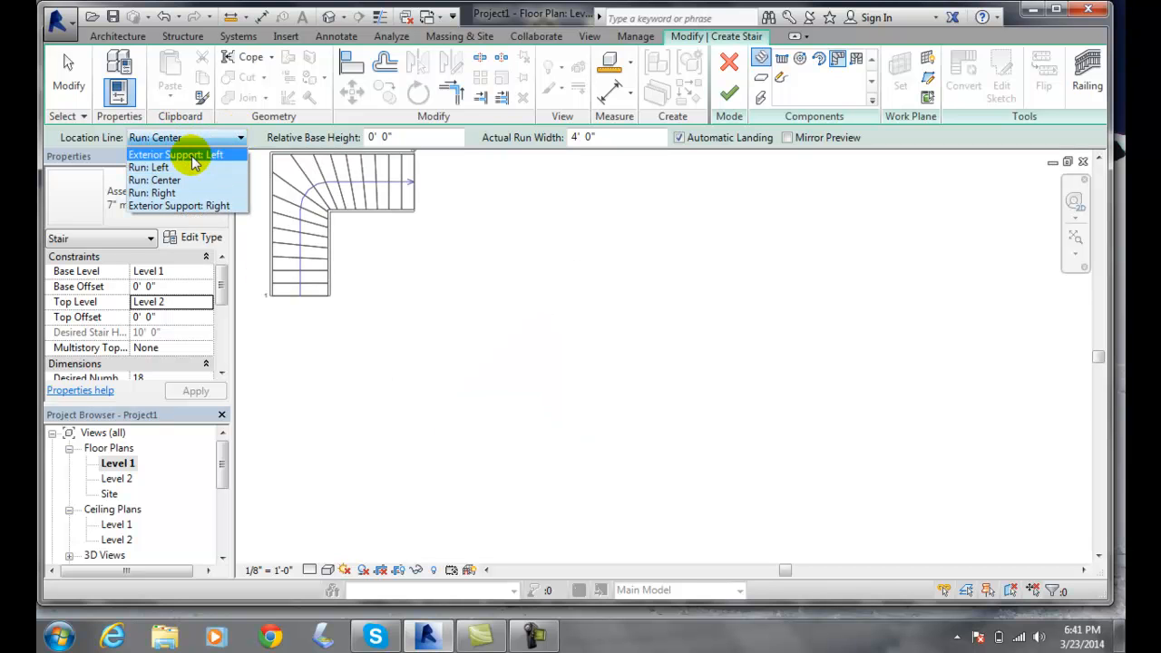
mouse_move(163, 180)
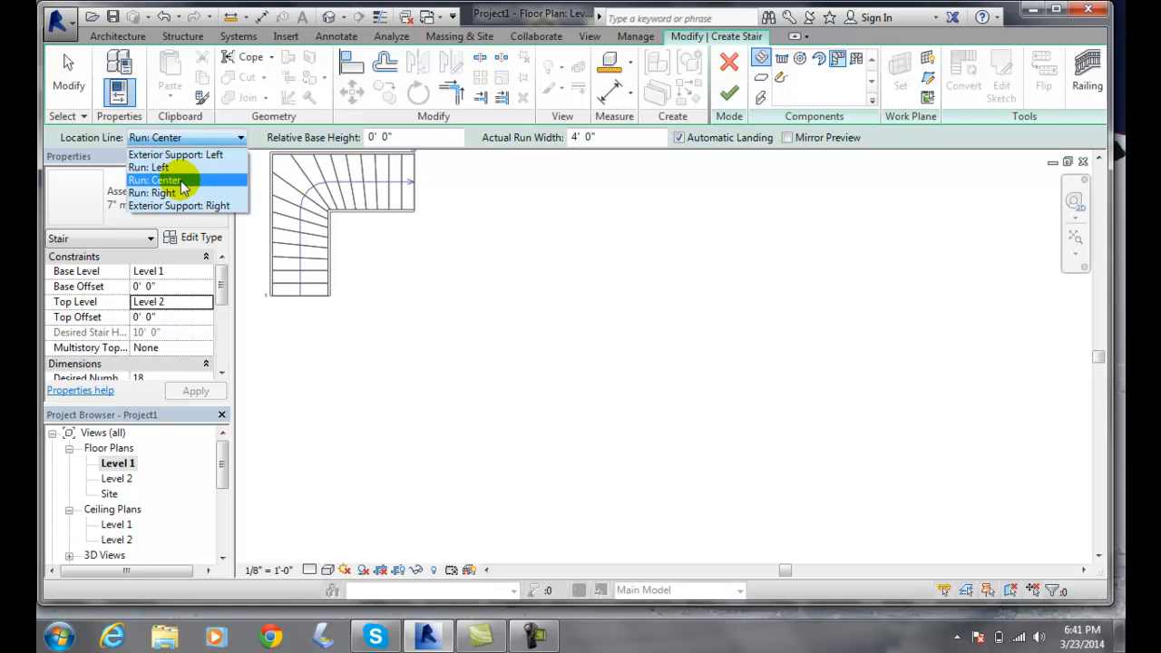
left_click(155, 180)
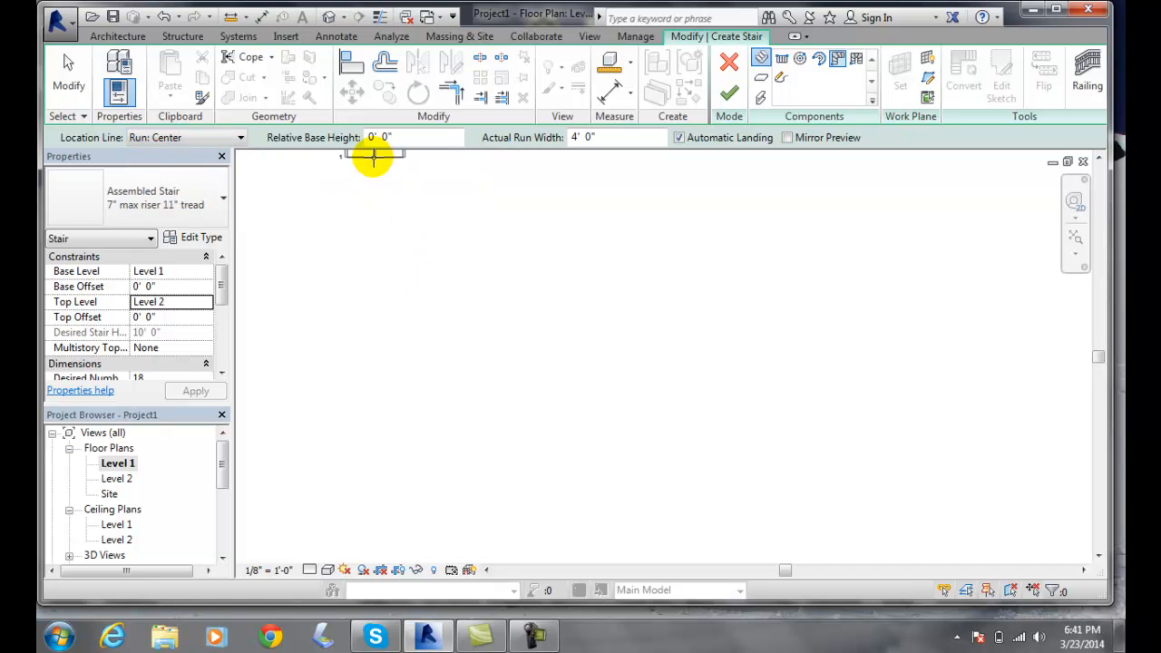
left_click(599, 138)
type("3")
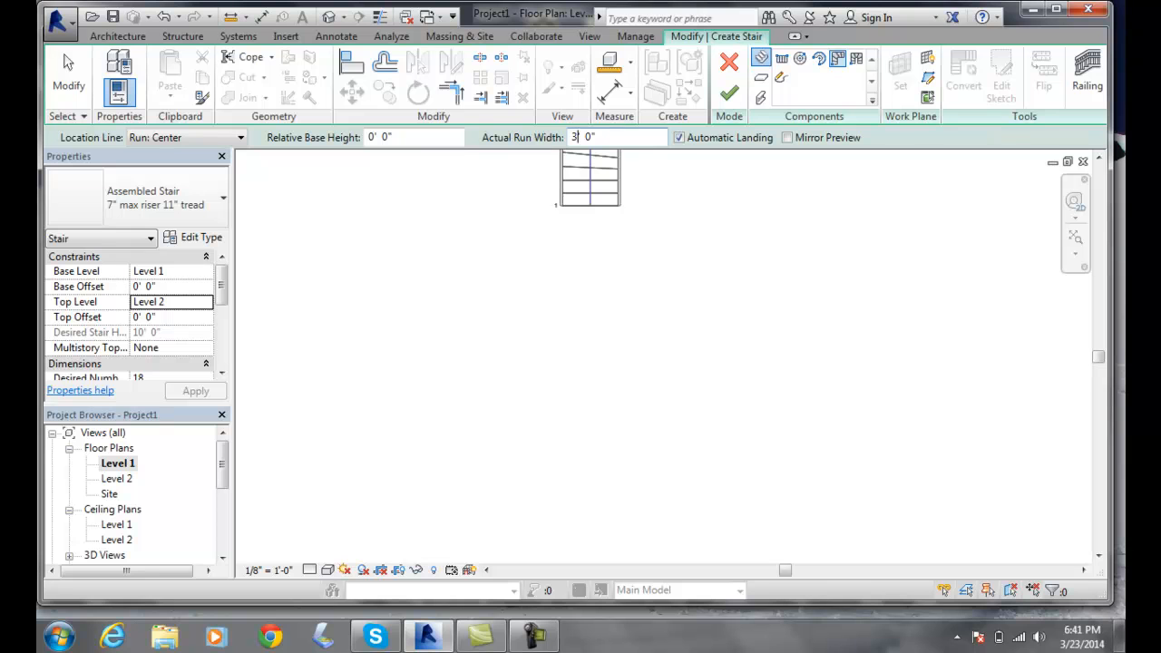
type("4' 0\"")
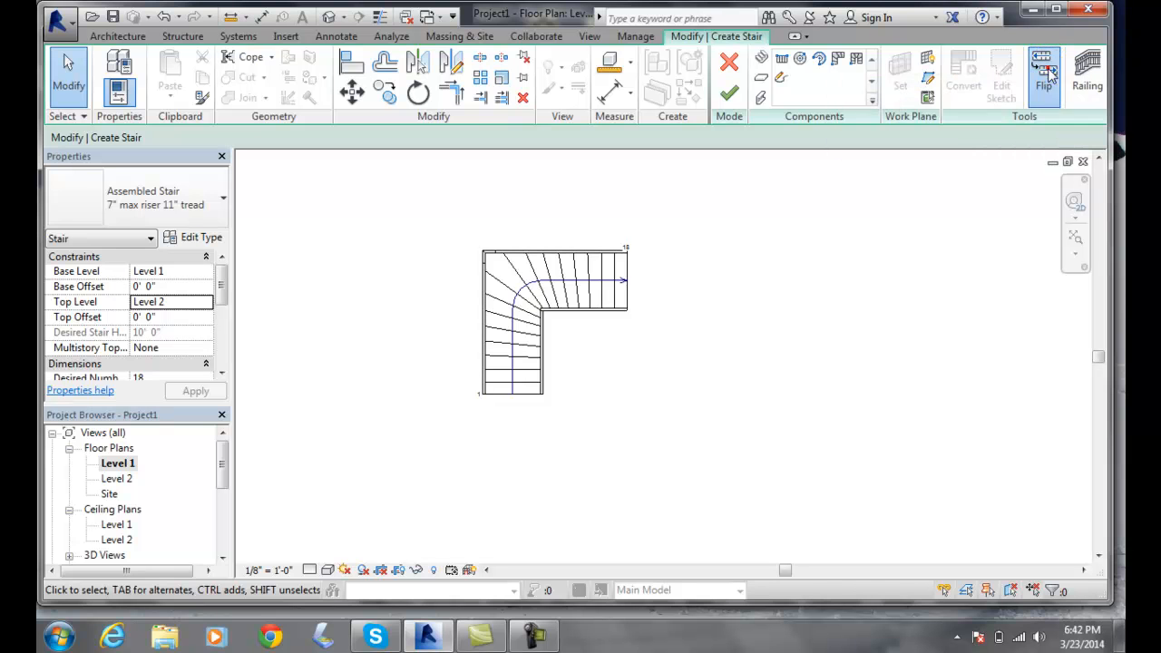
- Place the L-shaped winder run near the middle of the Level 1 plan
left_click(1043, 69)
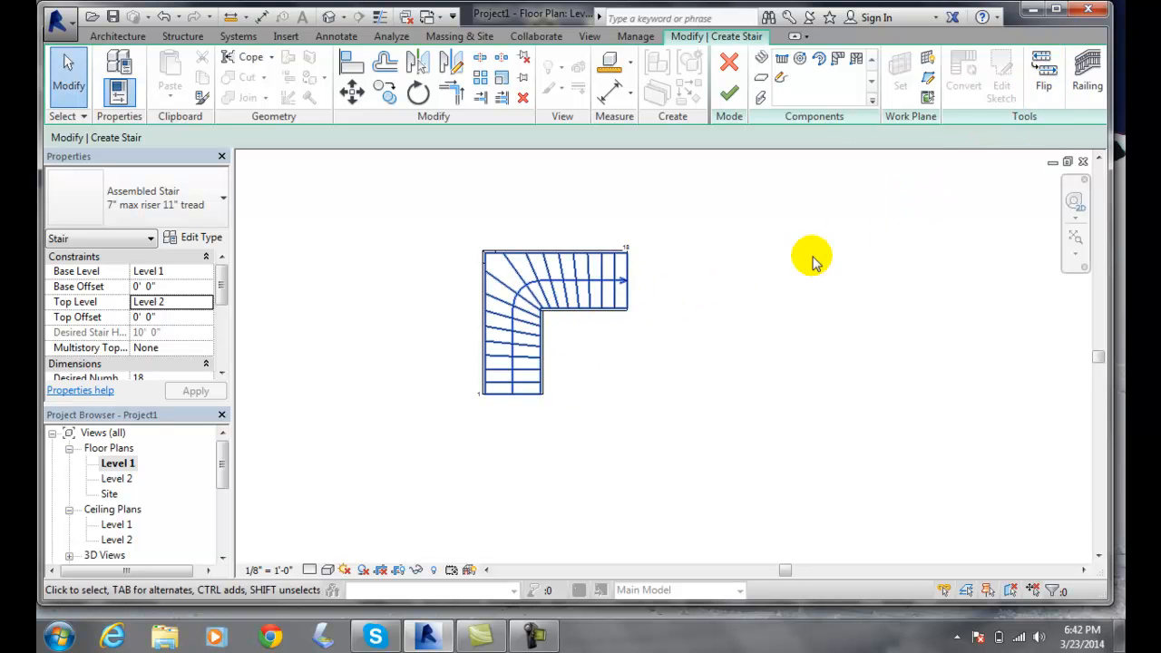
mouse_move(730, 94)
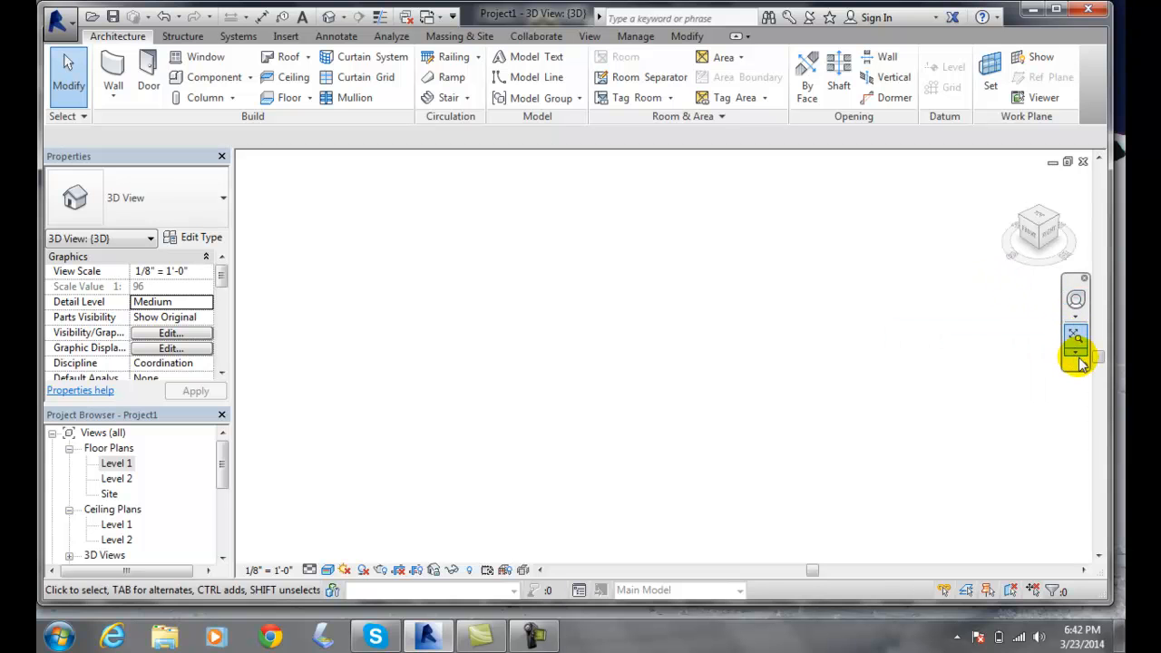
- Zoom All to Fit so the finished stair and railings fill the 3D view
left_click(1073, 335)
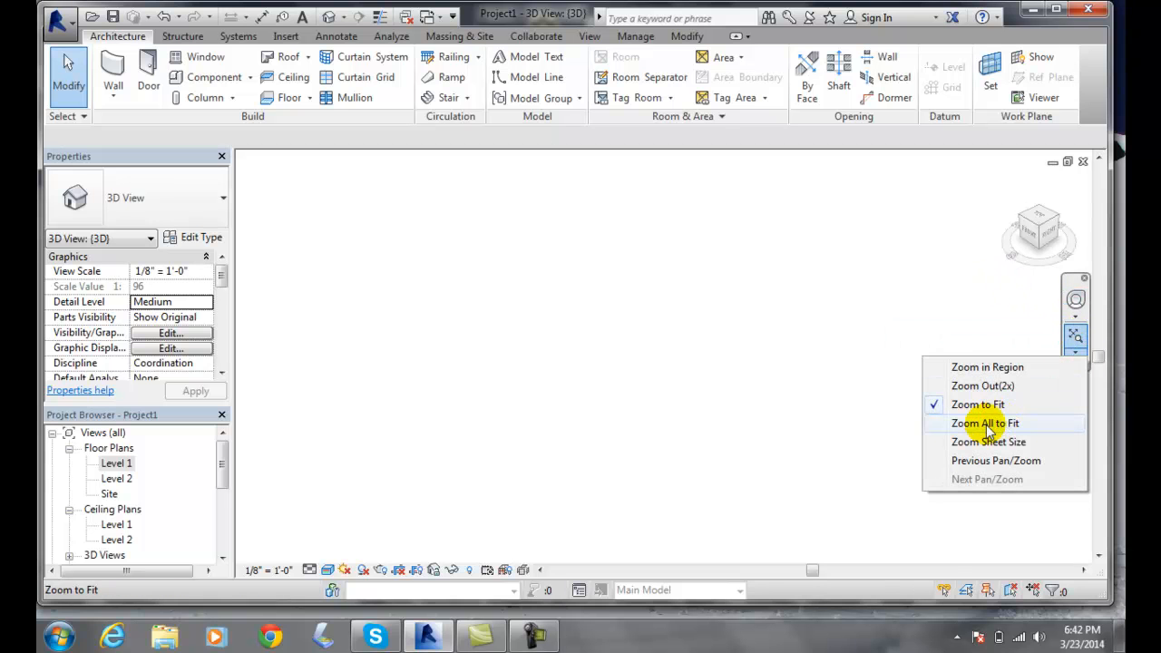
left_click(984, 423)
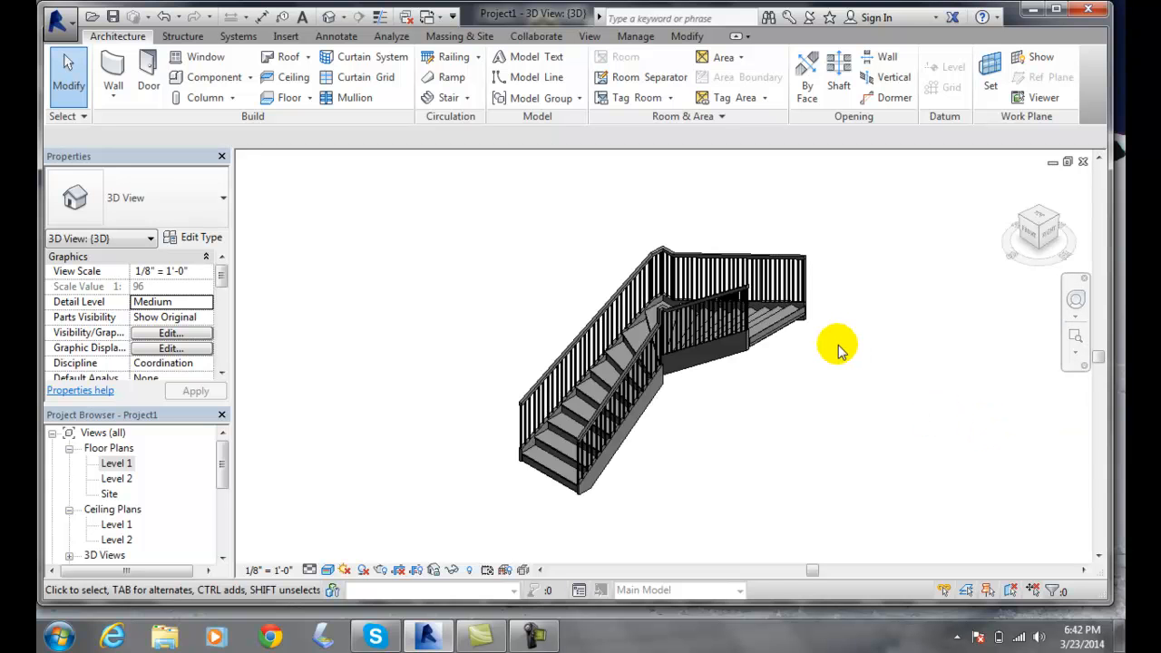
mouse_move(312, 570)
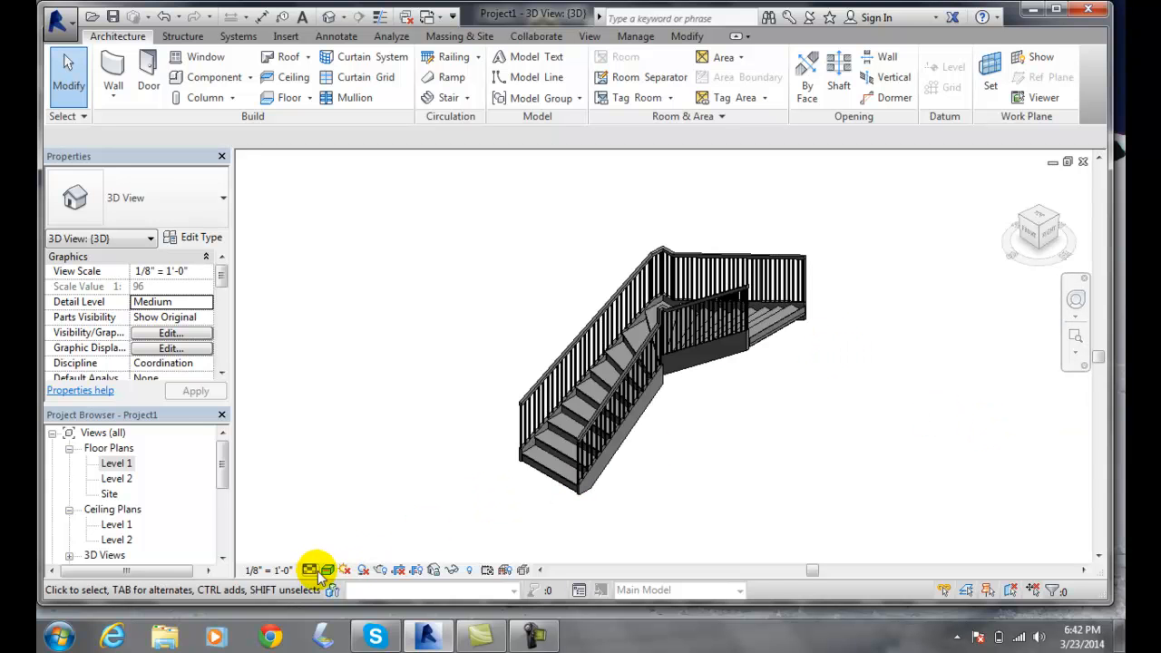
- Render the 3D view in Realistic visual style and select a stair railing
left_click(310, 570)
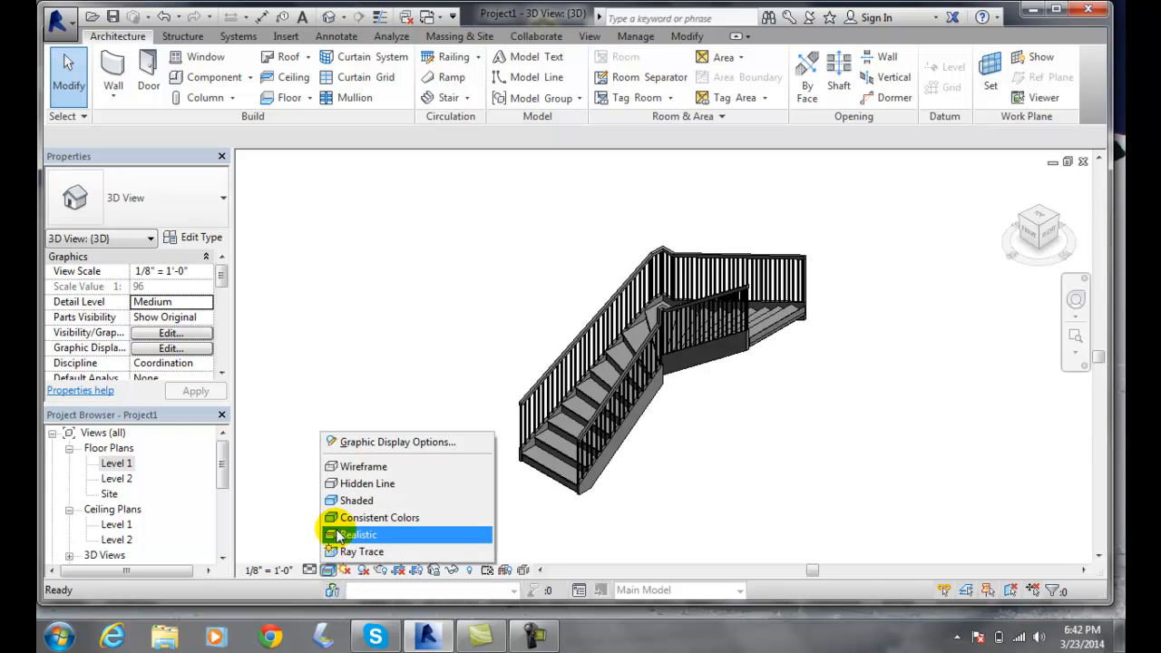
left_click(359, 533)
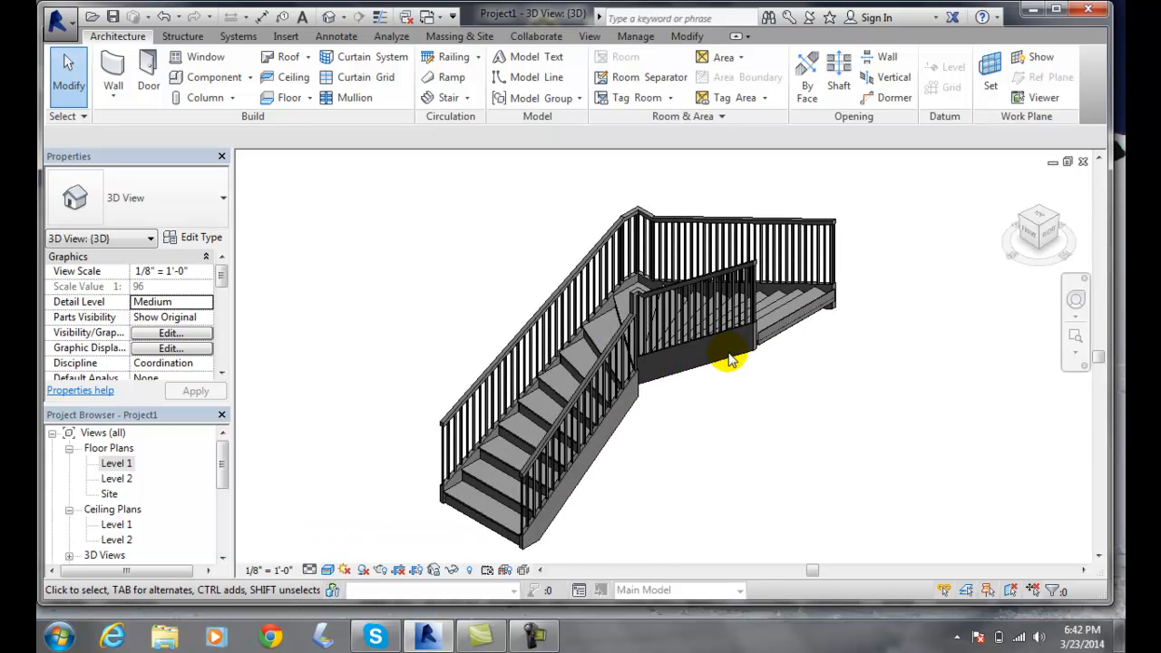
left_click(644, 291)
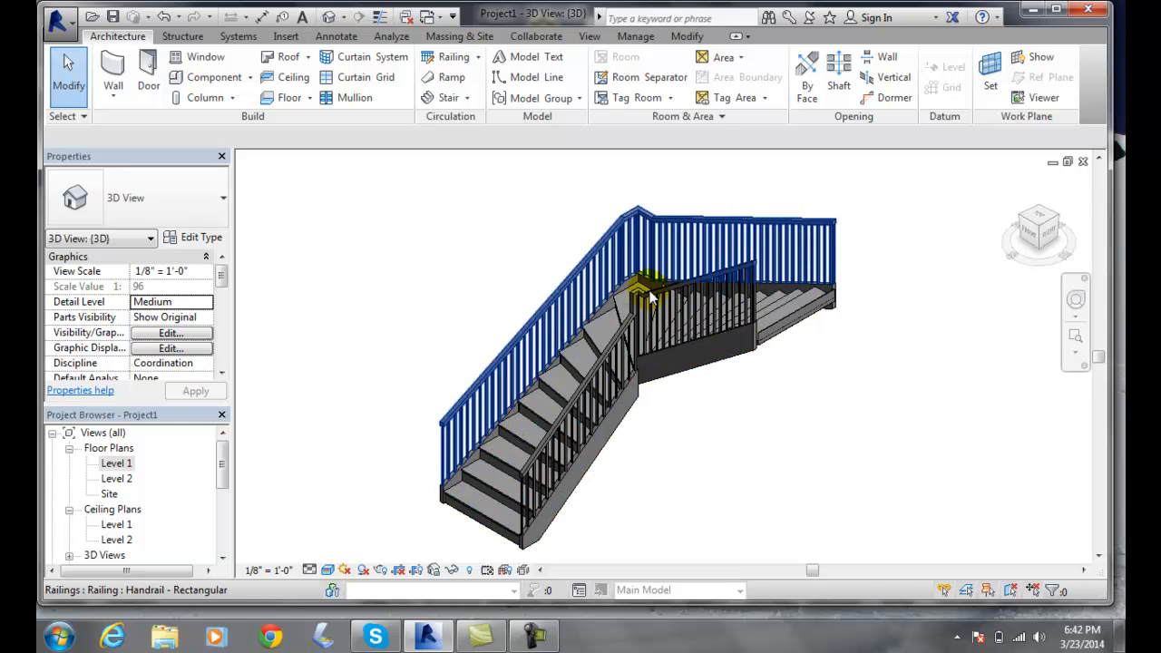